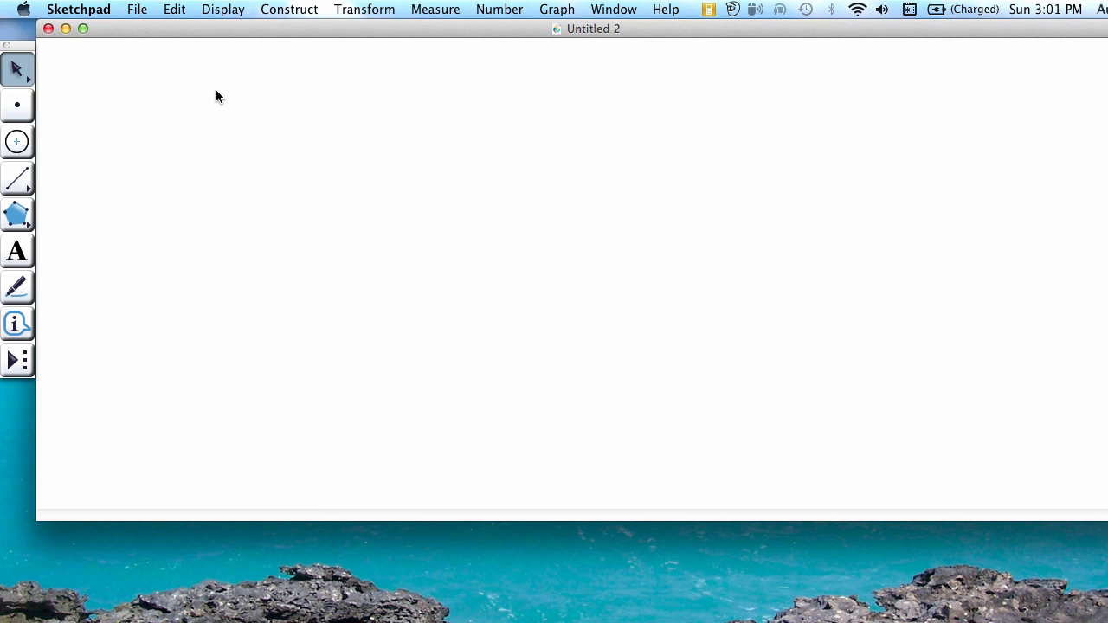
mouse_move(109, 131)
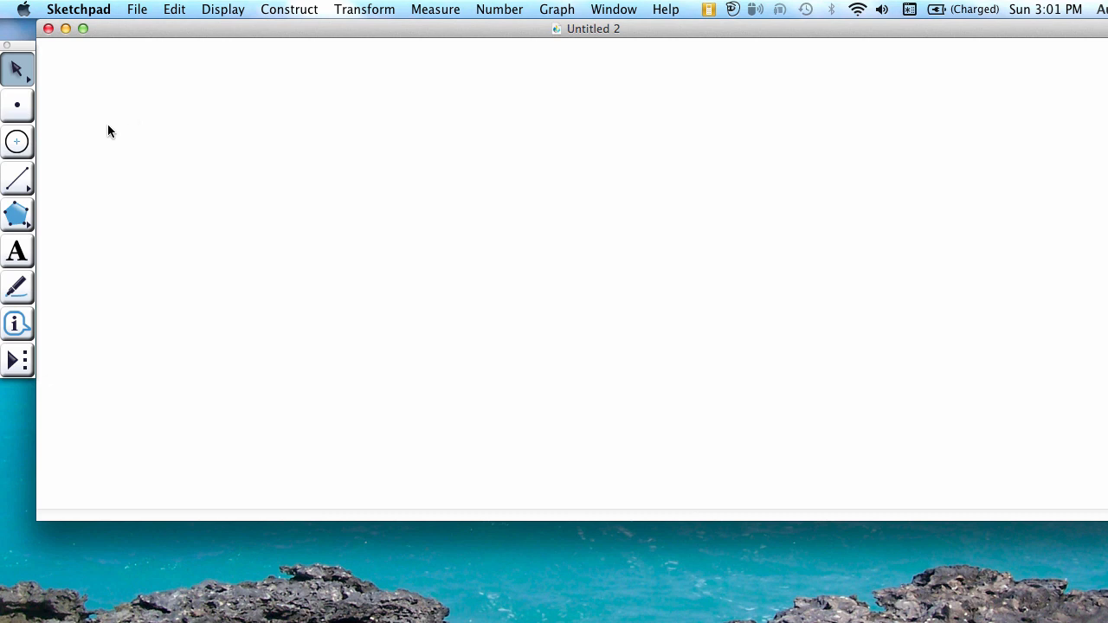
mouse_move(23, 187)
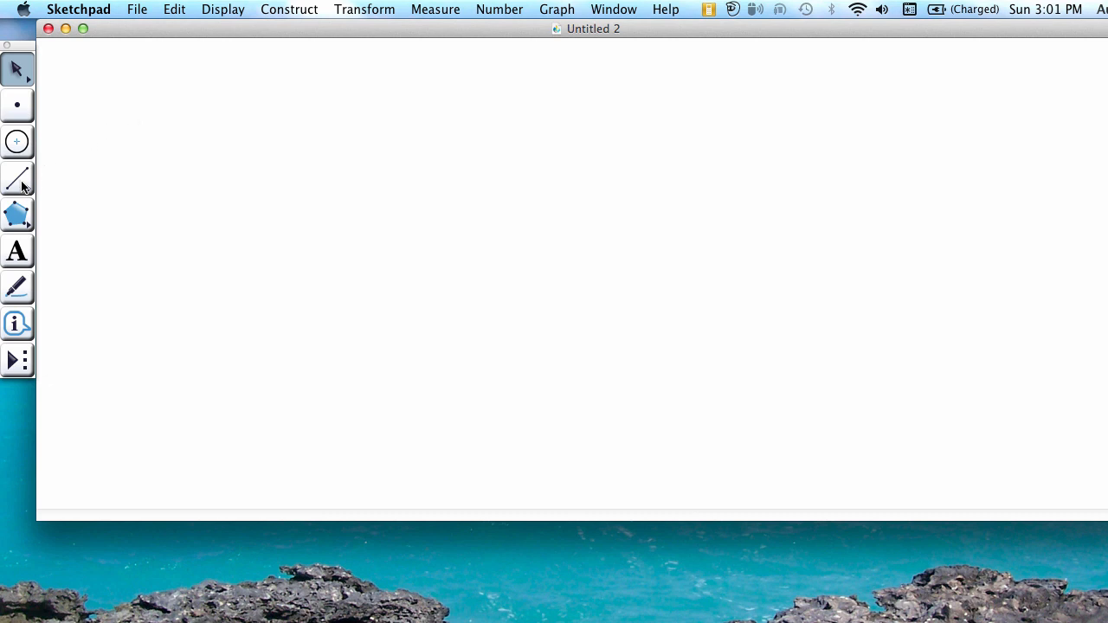
- Draw a long segment rising slightly from the upper left toward the right
click(17, 179)
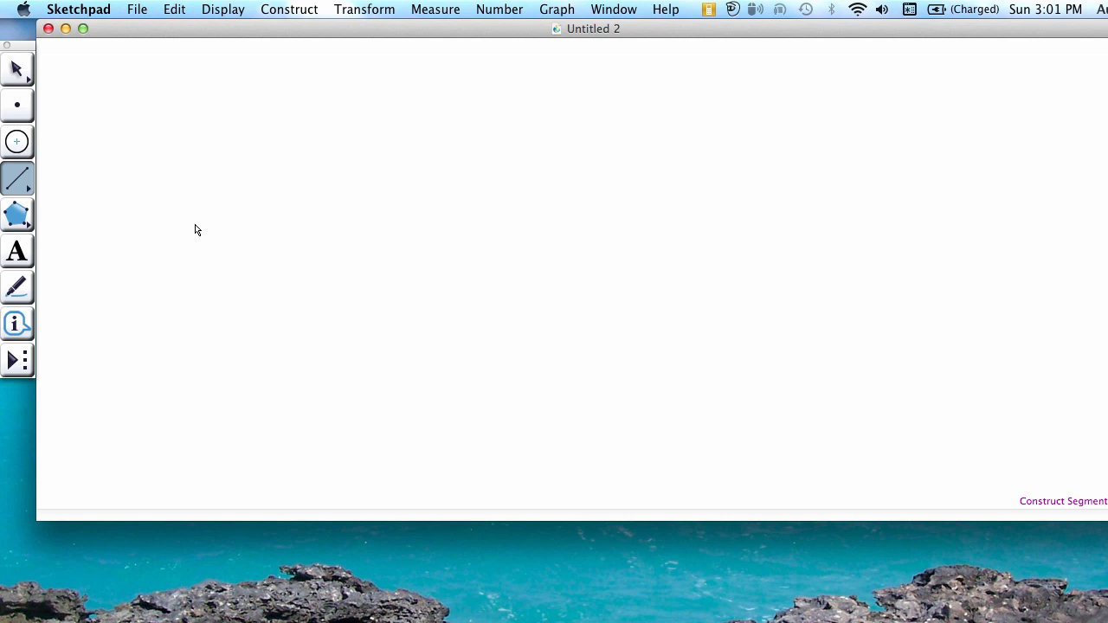
drag(194, 224, 277, 204)
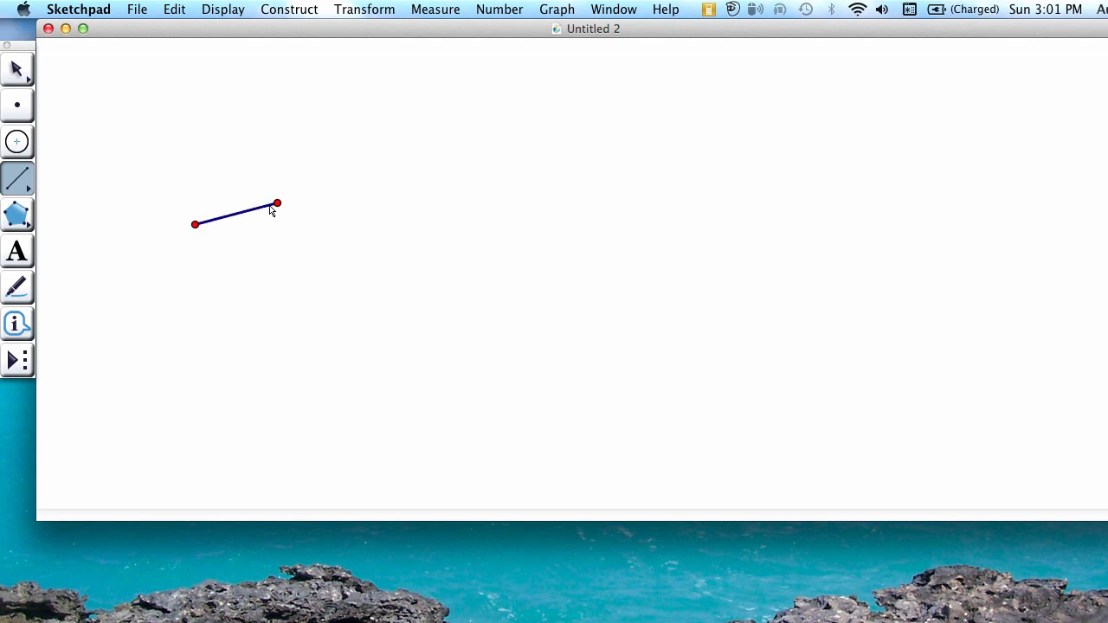
drag(277, 203, 443, 158)
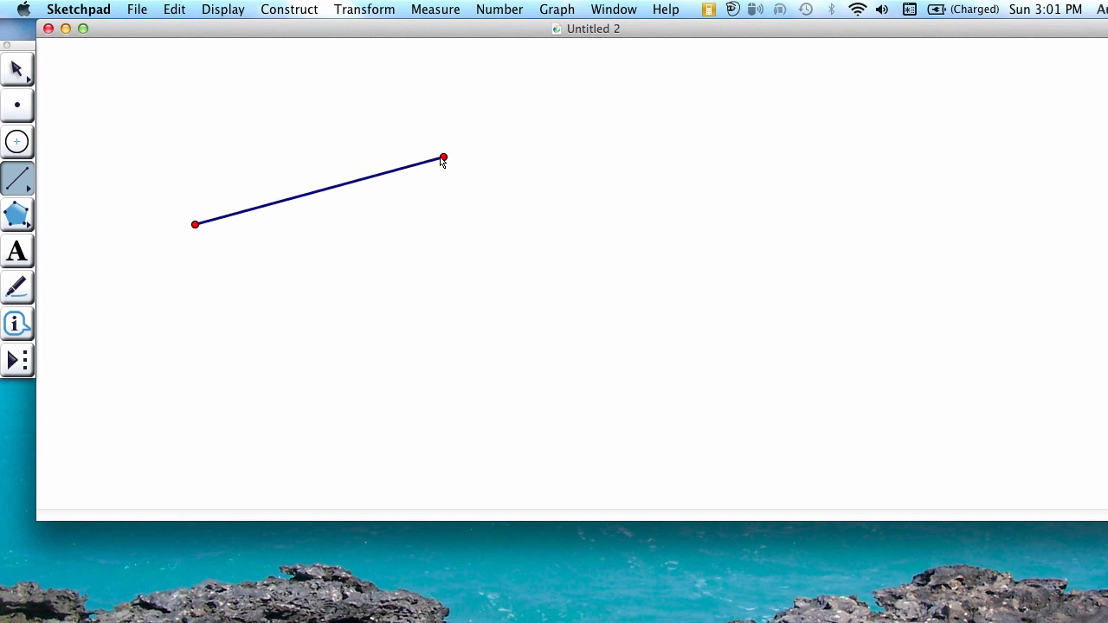
drag(443, 158, 466, 167)
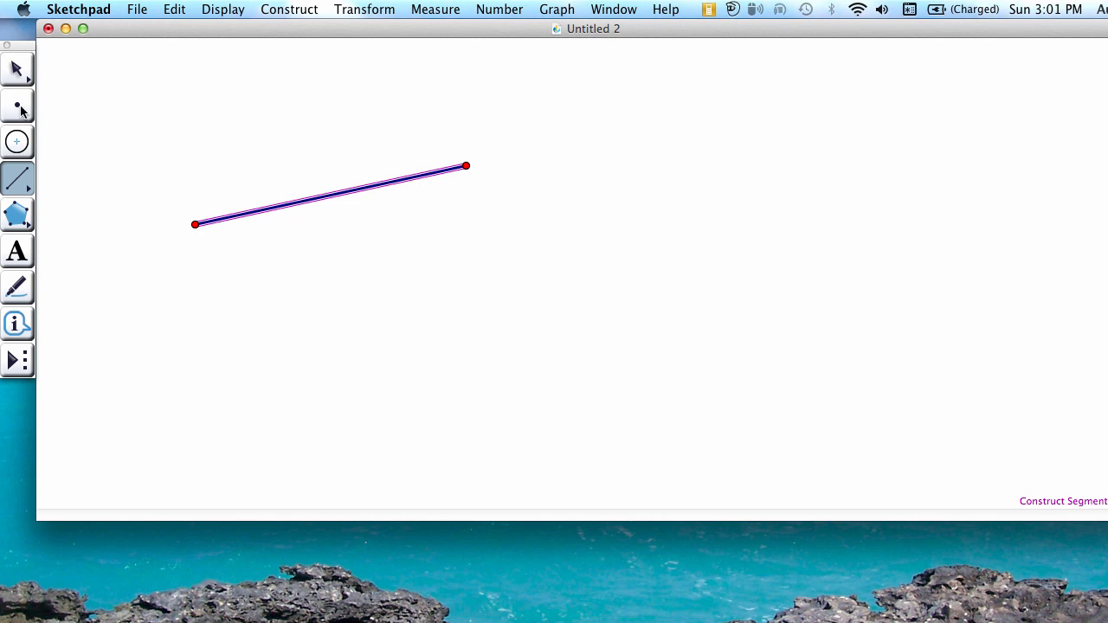
- Place a free point just above the left part of the segment
click(16, 106)
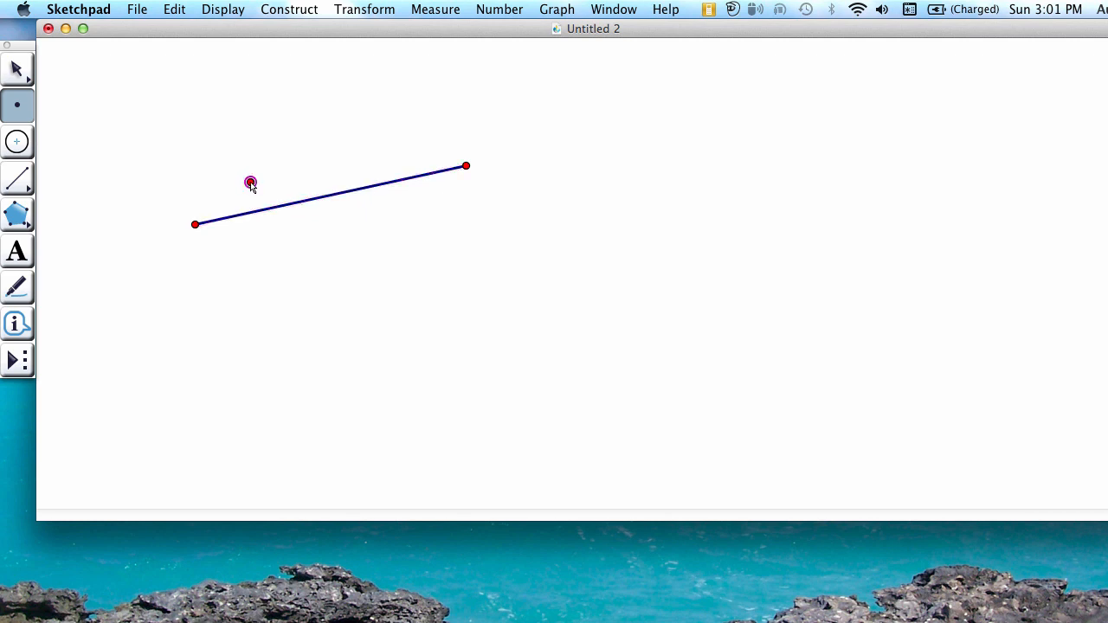
click(92, 129)
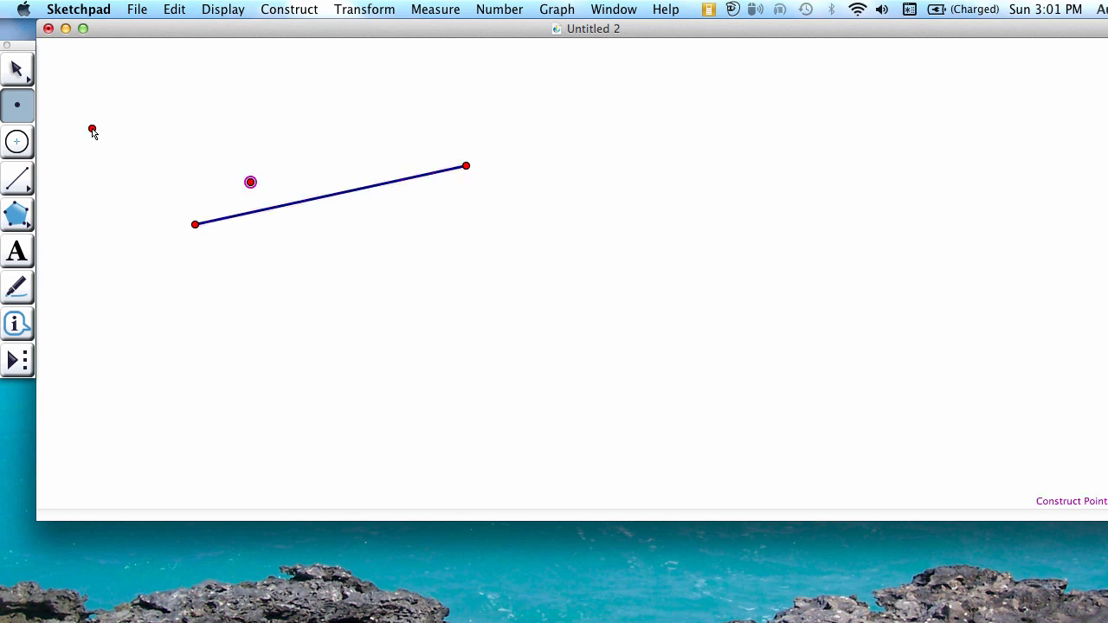
mouse_move(57, 125)
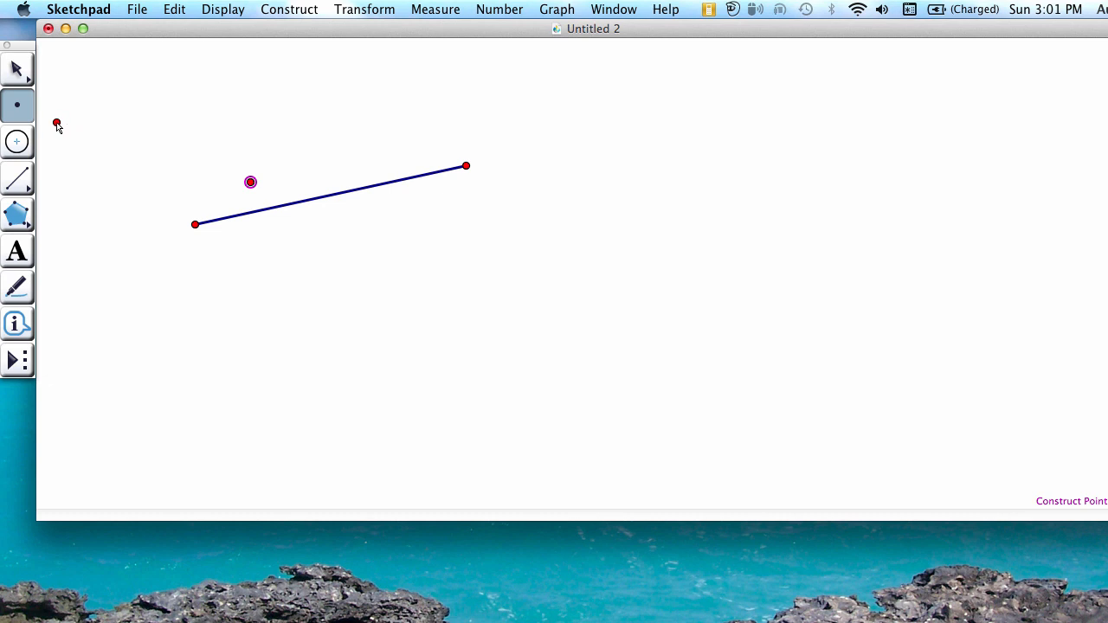
click(17, 141)
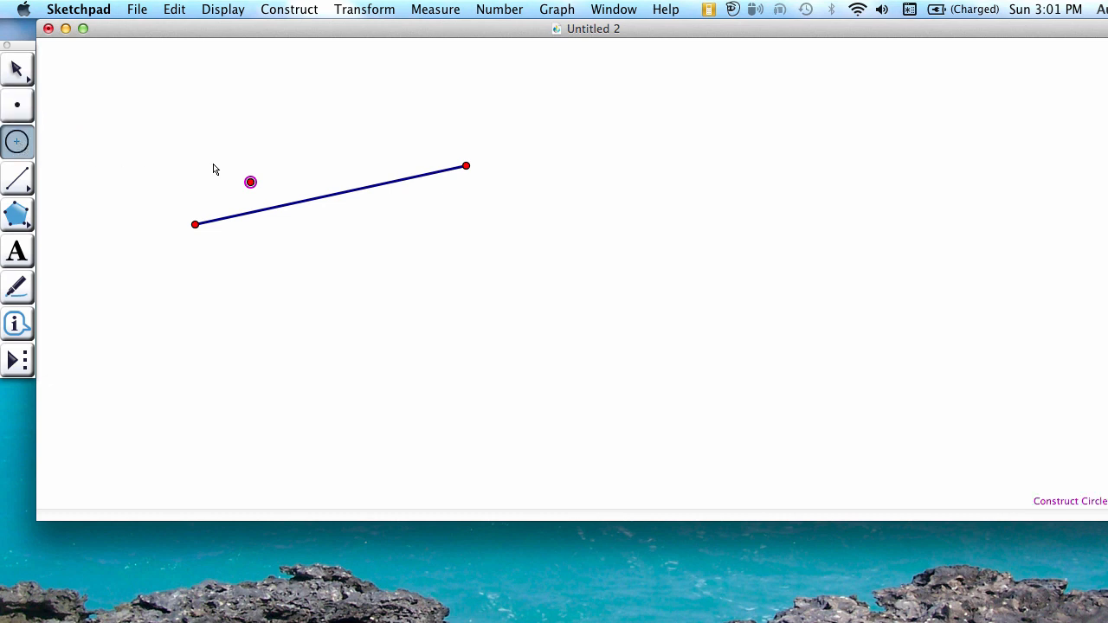
- Draw a circle centred on the free point, sized so it cuts the segment
click(250, 182)
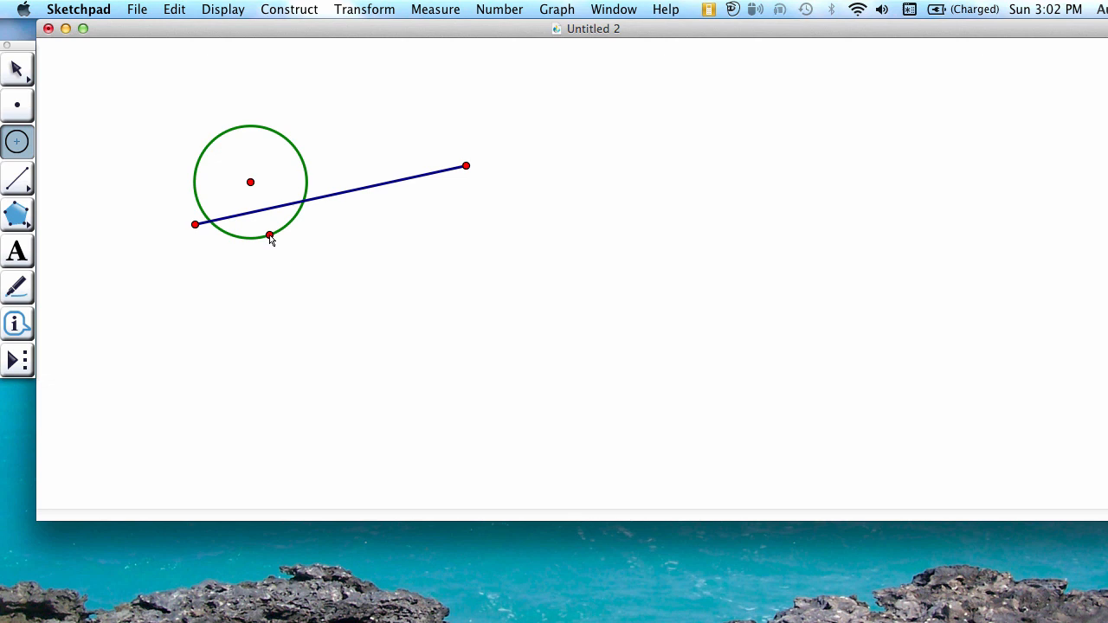
click(269, 235)
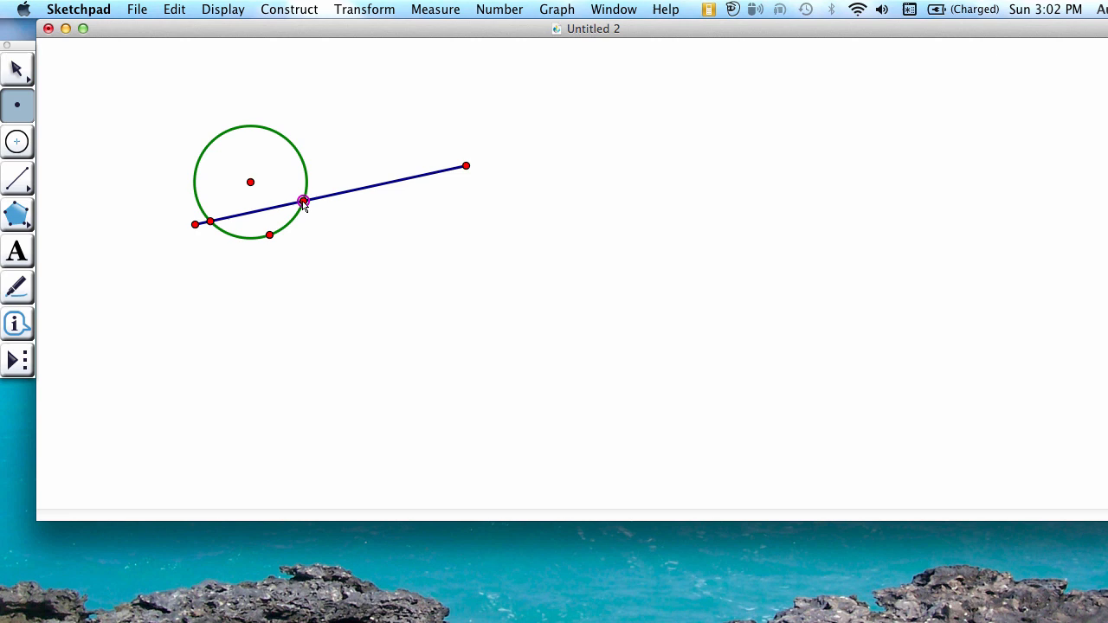
- Mark the circle's second crossing with the segment, ready for drawing the larger circles
click(128, 160)
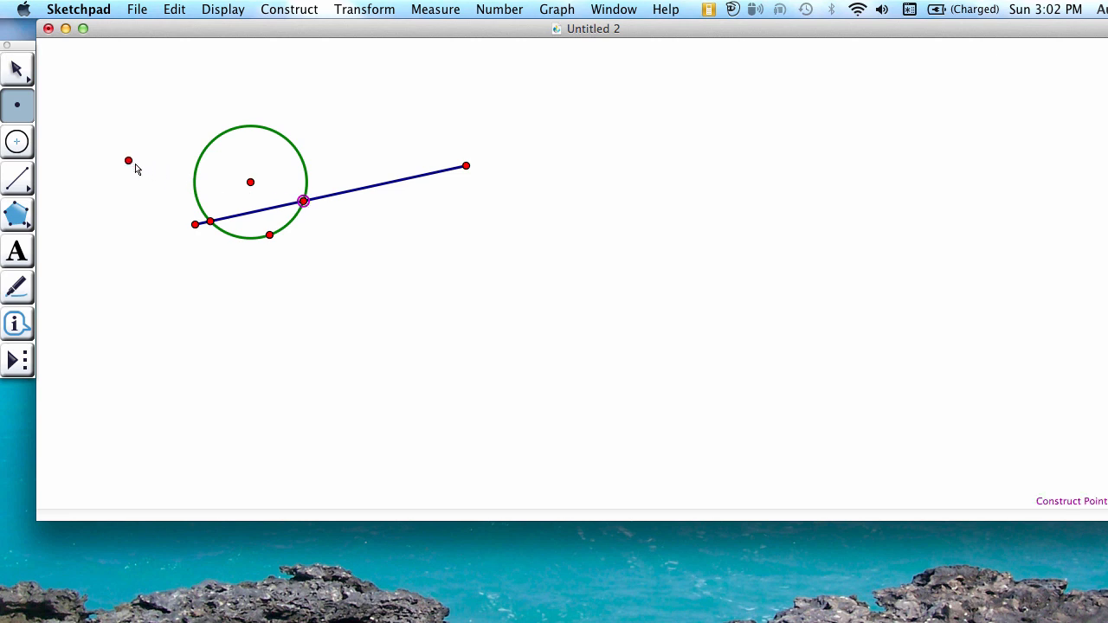
click(17, 141)
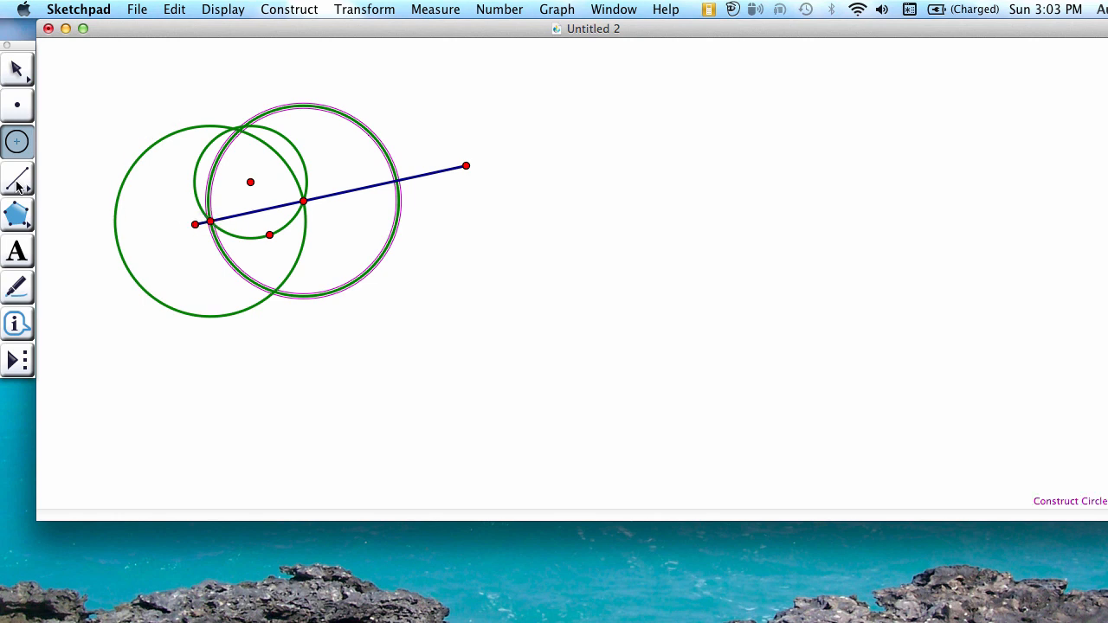
- Switch to the Segment tool to join the big circles' intersection points
click(16, 179)
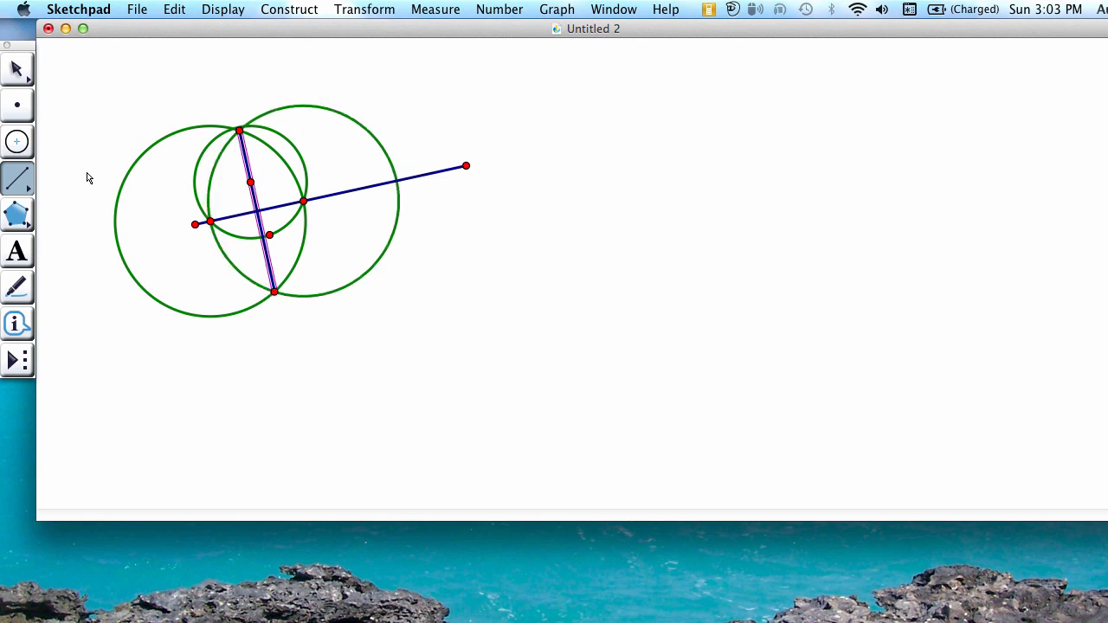
- Switch to the Arrow selection tool to begin picking construction objects
click(136, 161)
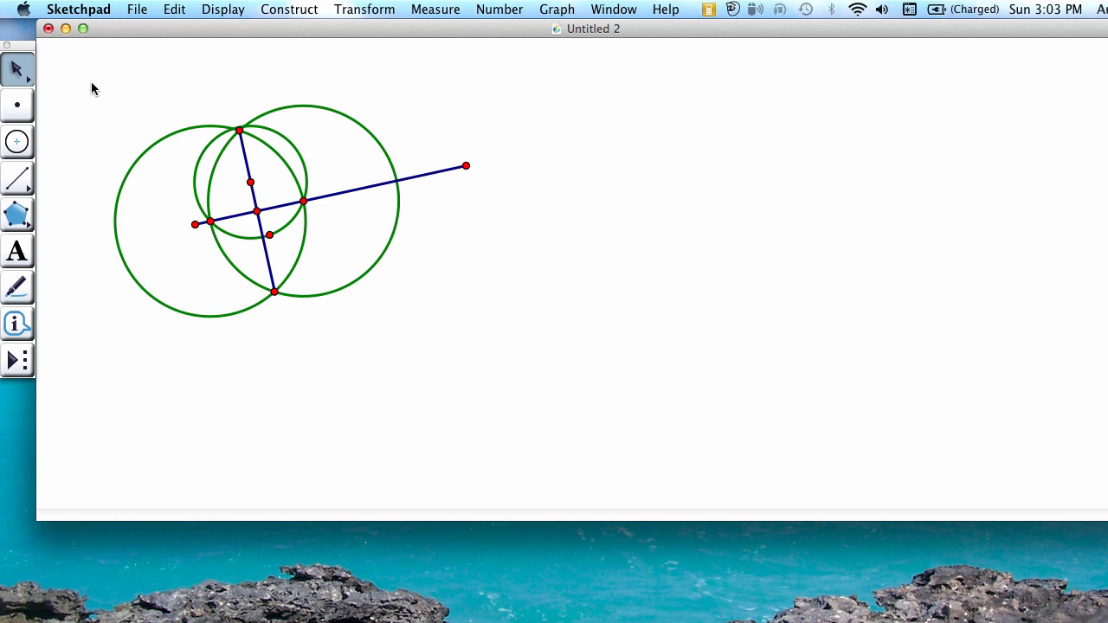
mouse_move(203, 127)
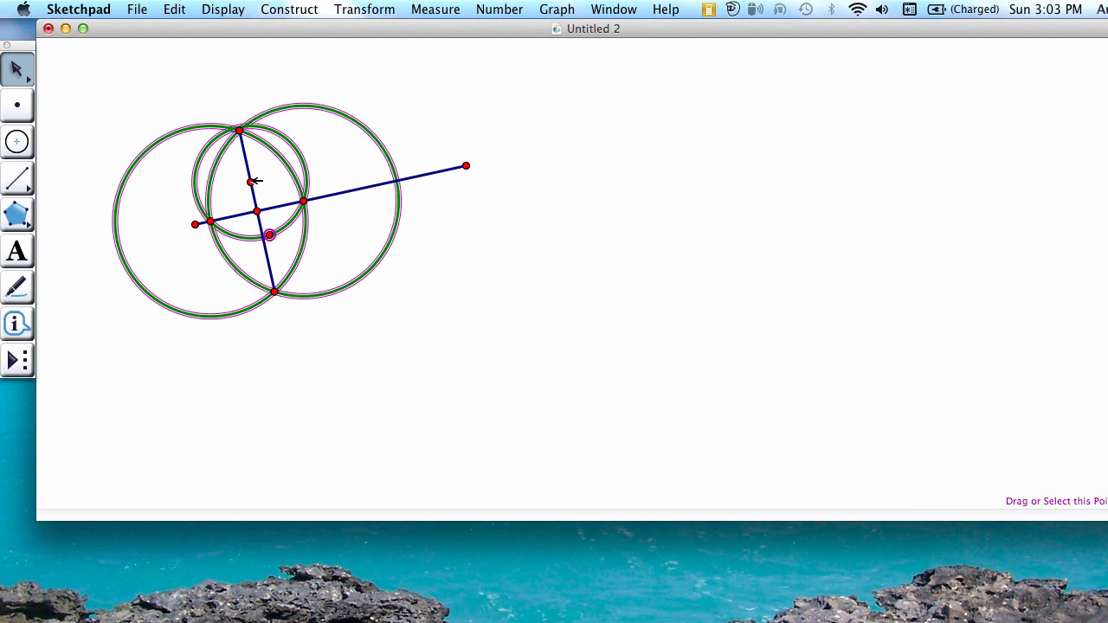
- Add the small circle's centre to the selection and hide all selected circles and points
click(253, 180)
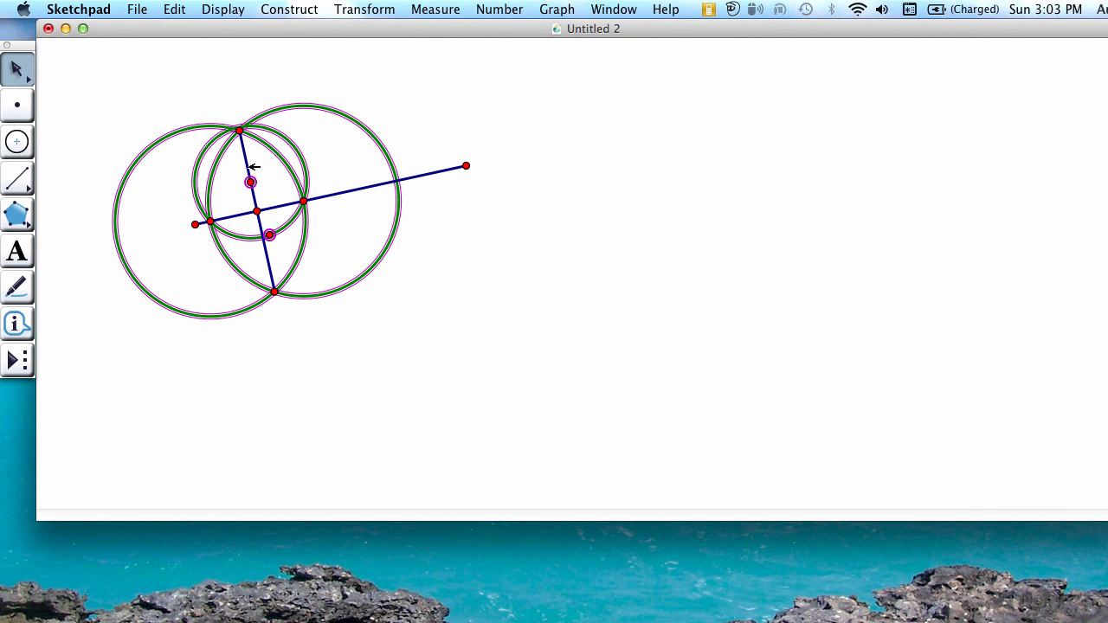
mouse_move(254, 74)
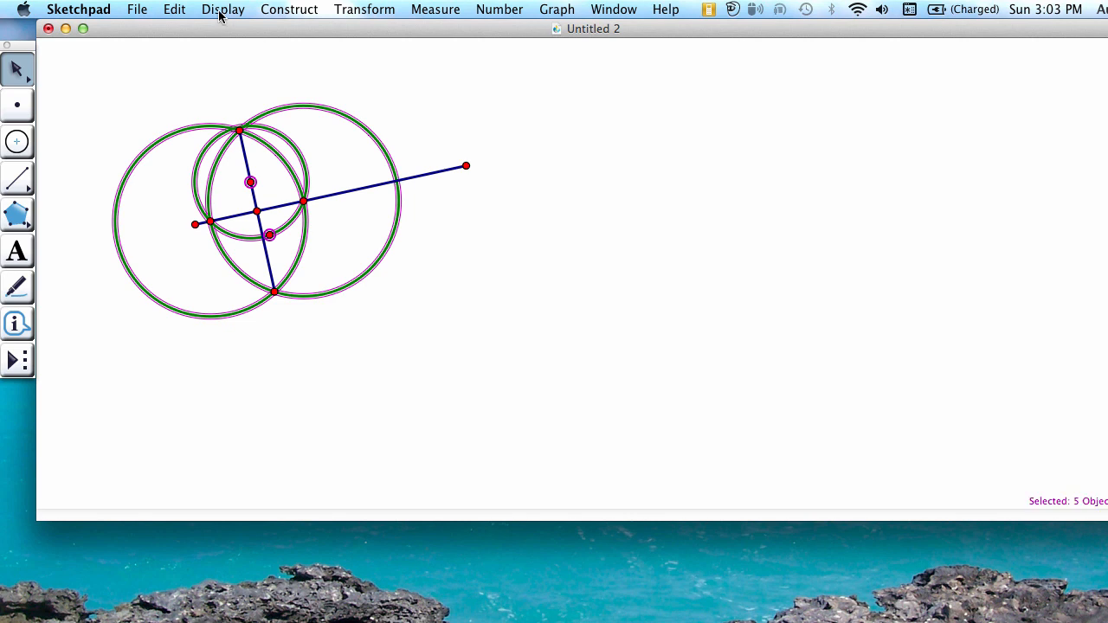
click(223, 9)
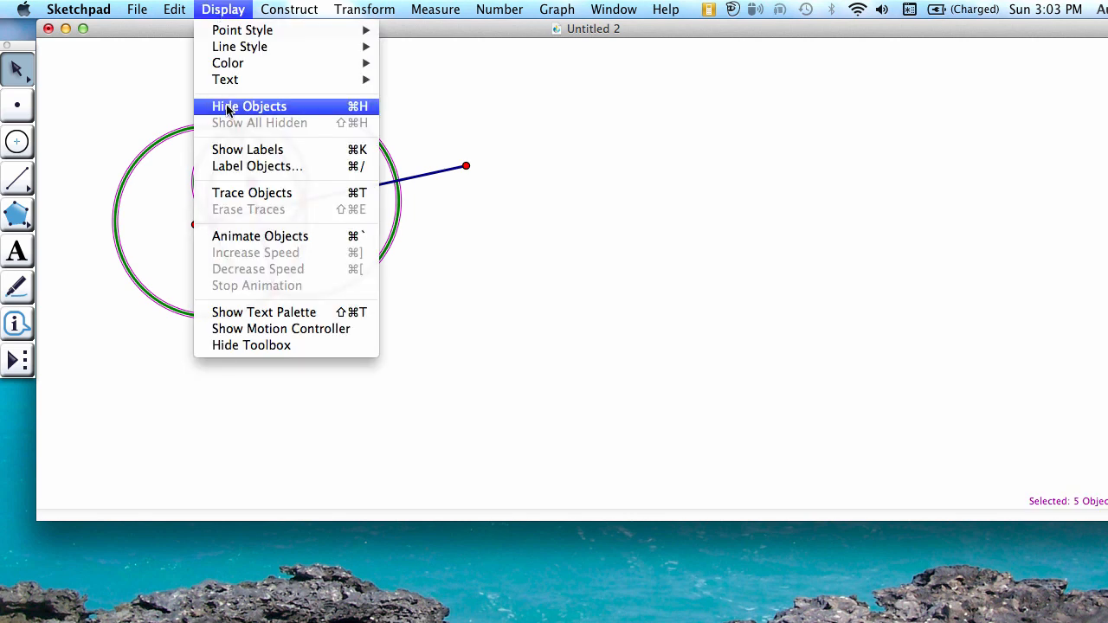
click(250, 105)
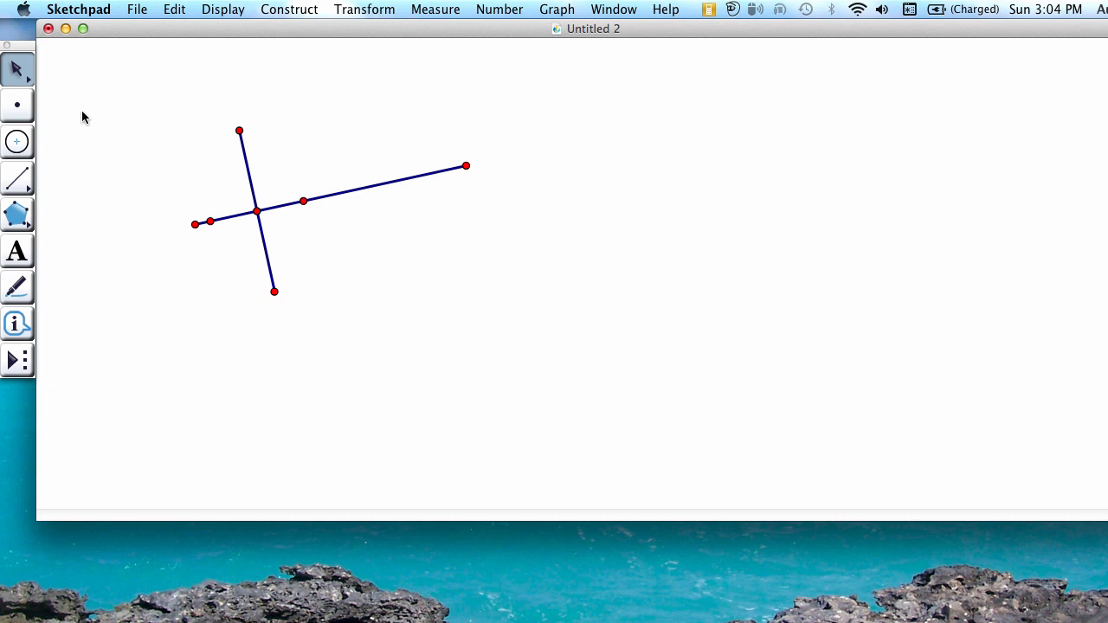
mouse_move(240, 132)
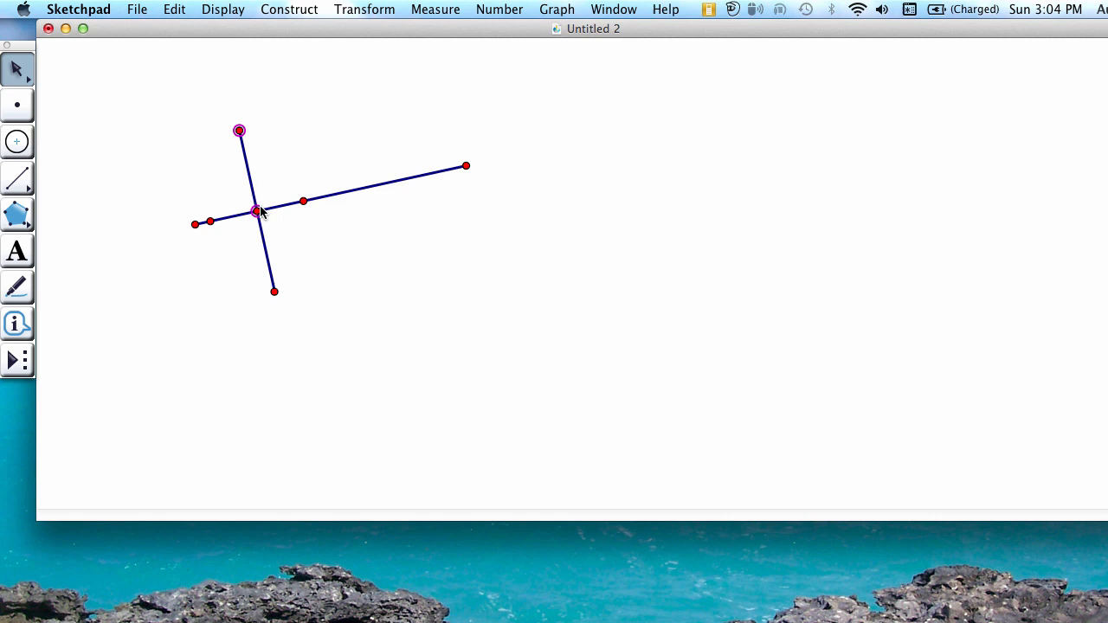
- Measure angle ABC from the three selected points, showing 90.00°, then deselect
click(435, 9)
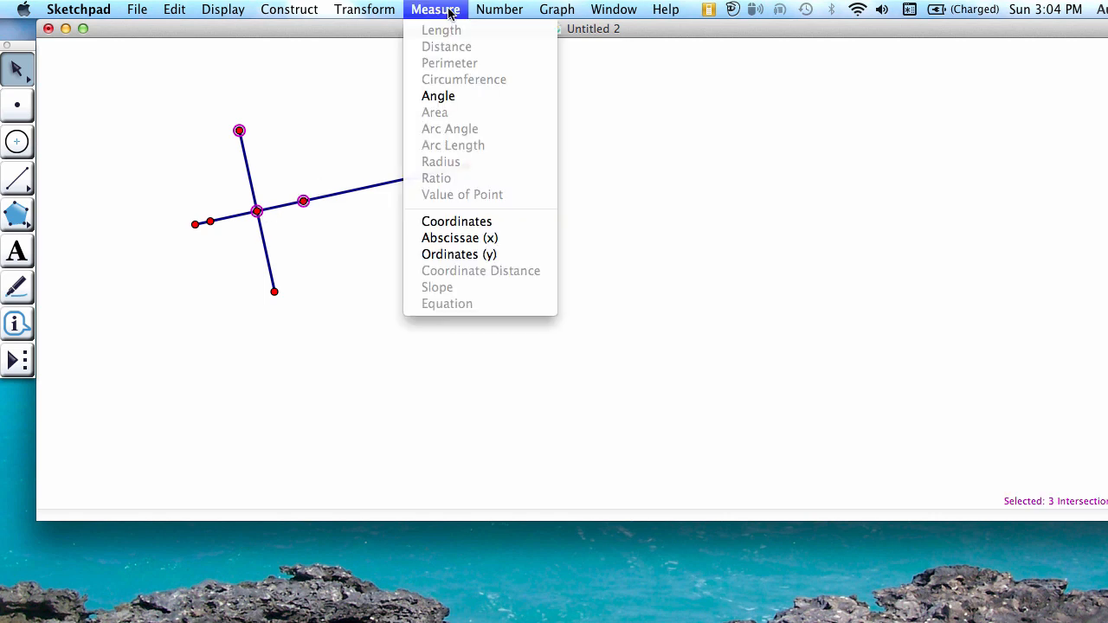
click(437, 95)
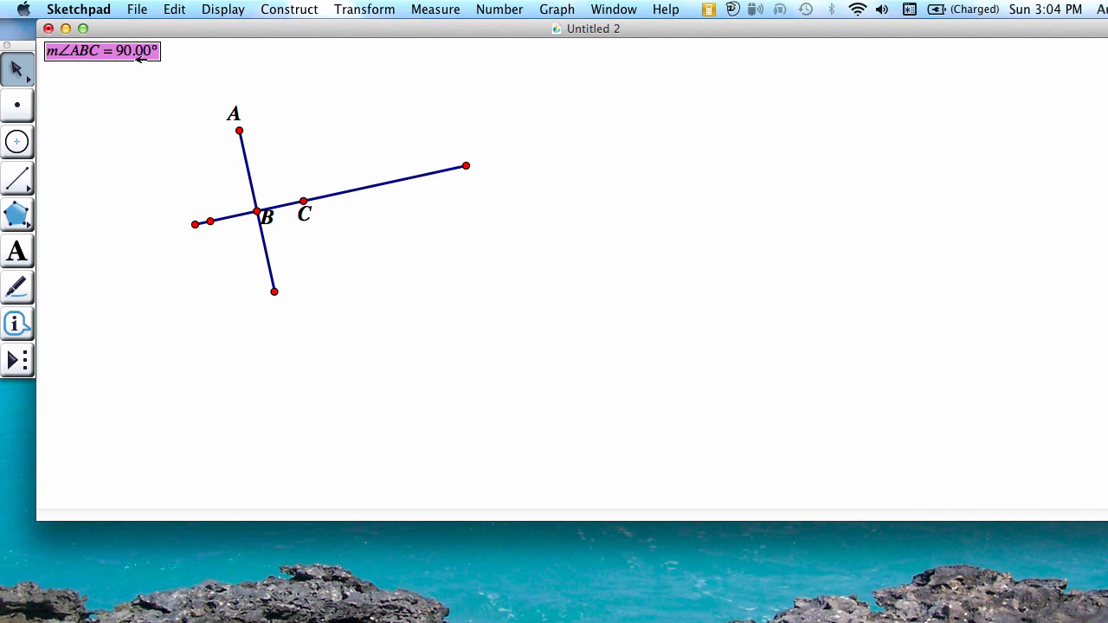
click(94, 168)
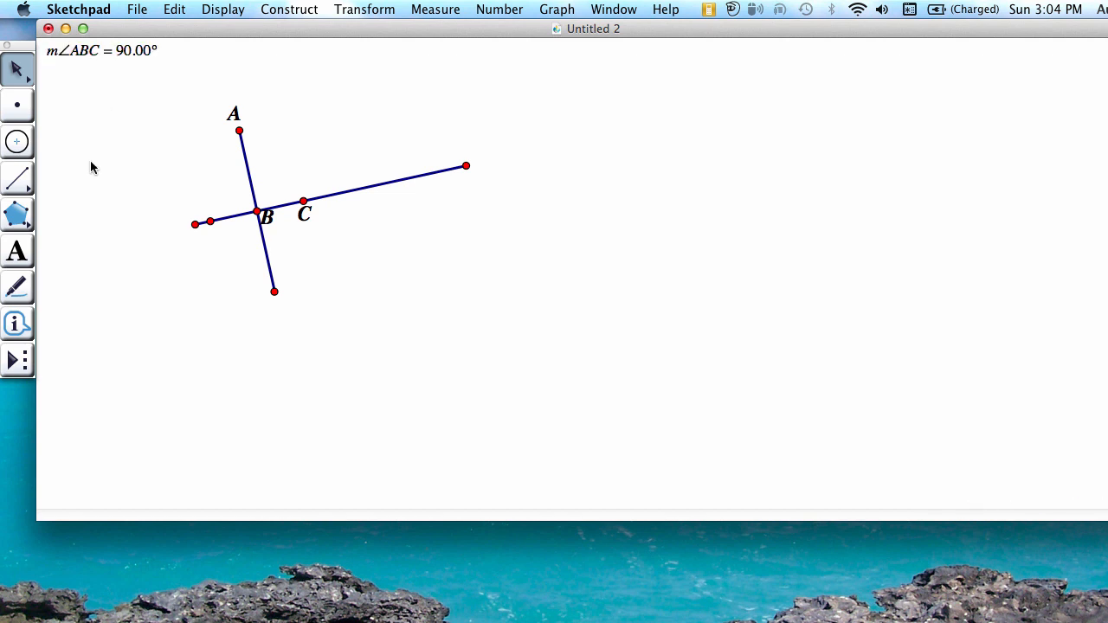
mouse_move(18, 288)
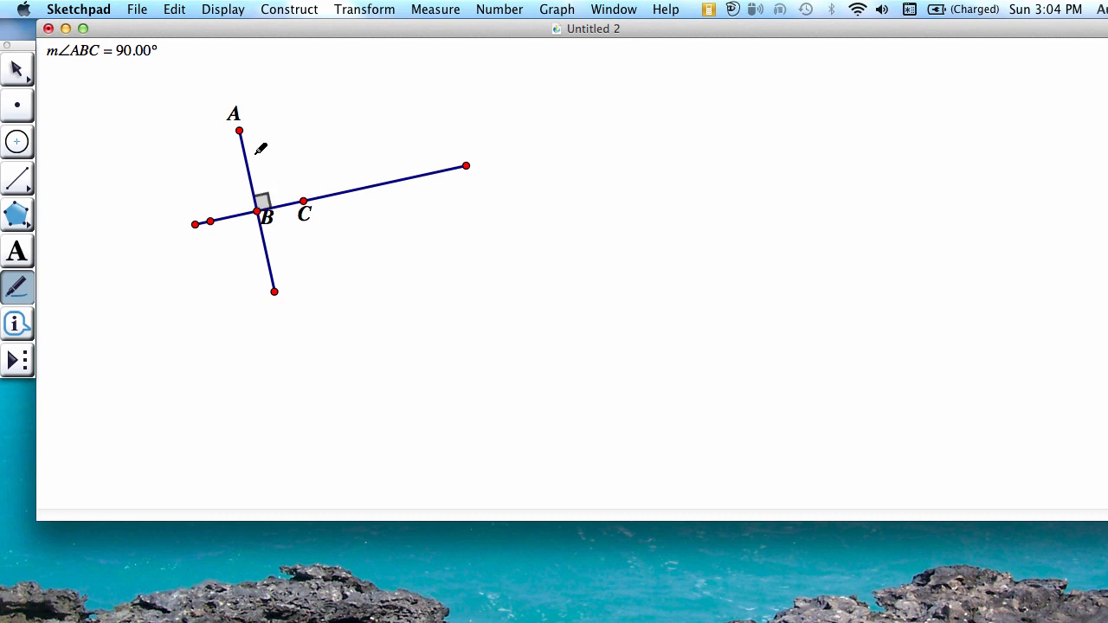
mouse_move(273, 205)
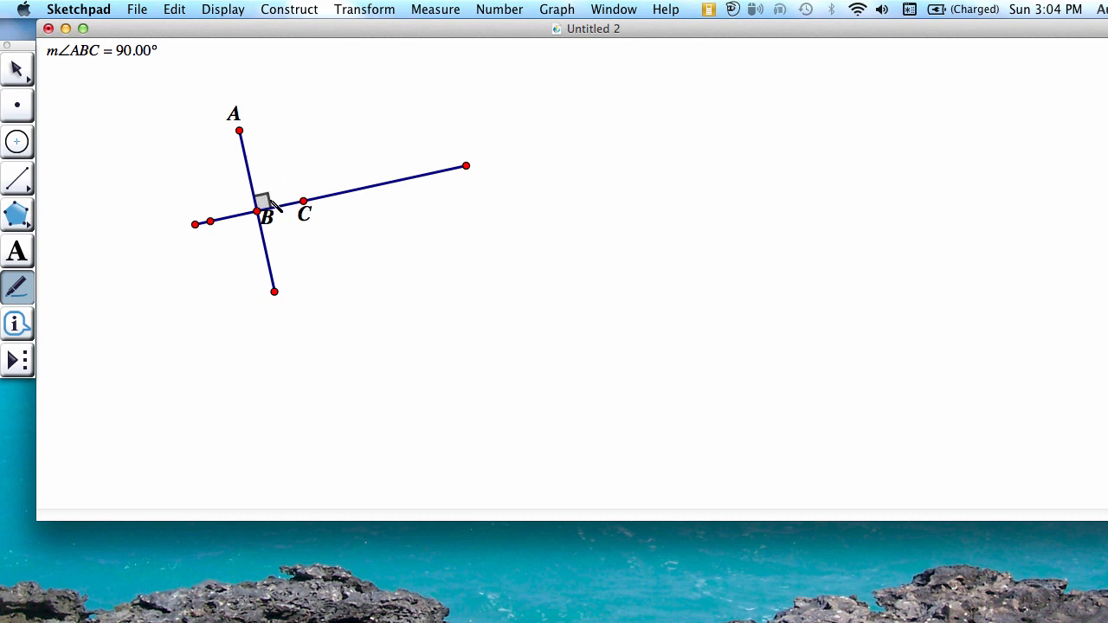
mouse_move(15, 69)
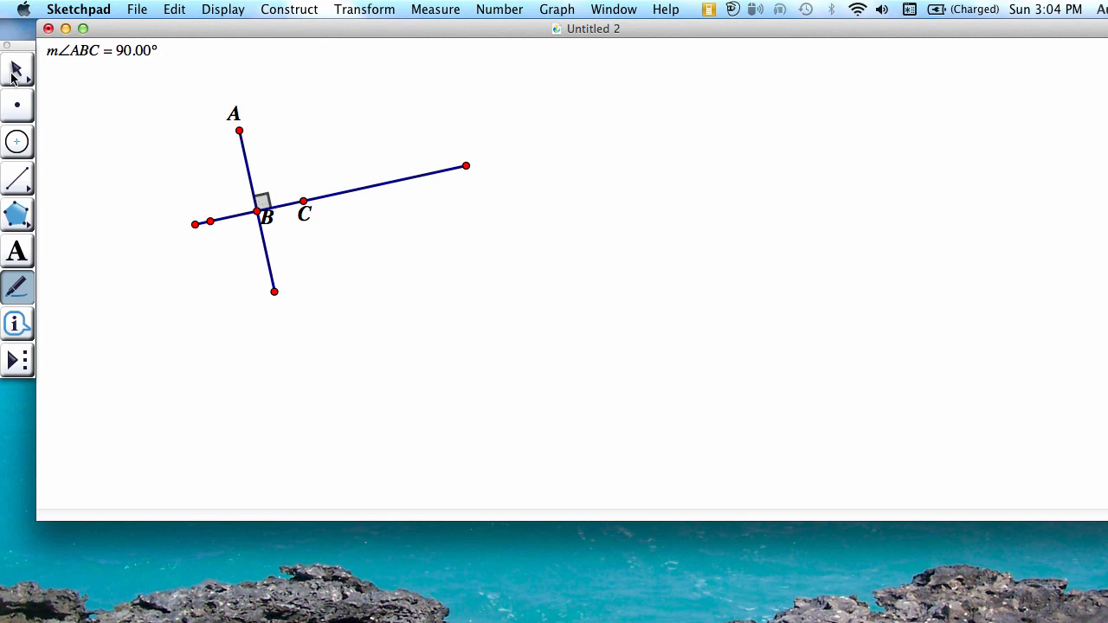